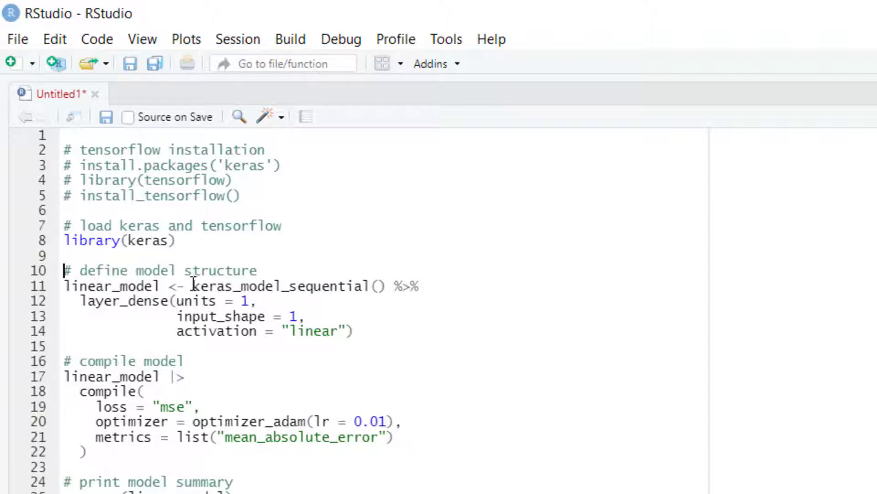
Select optimizer_adam in the script to look up its Help page.
double_click(247, 285)
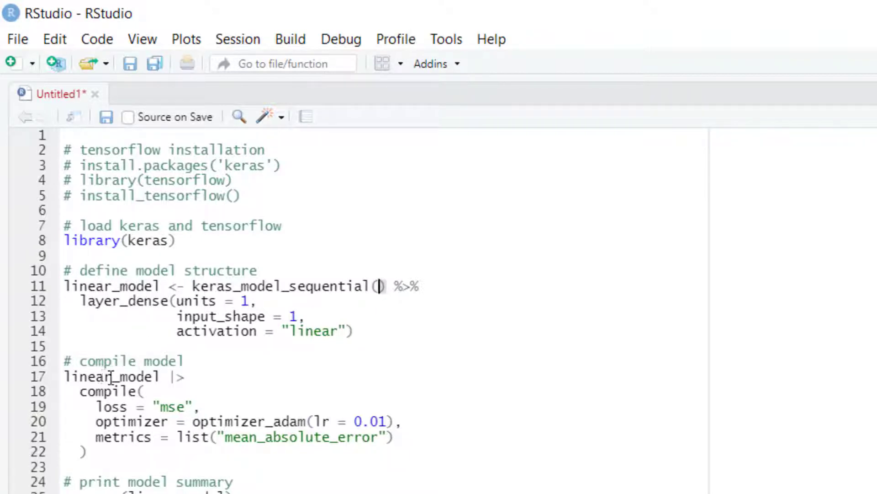
mouse_move(122, 391)
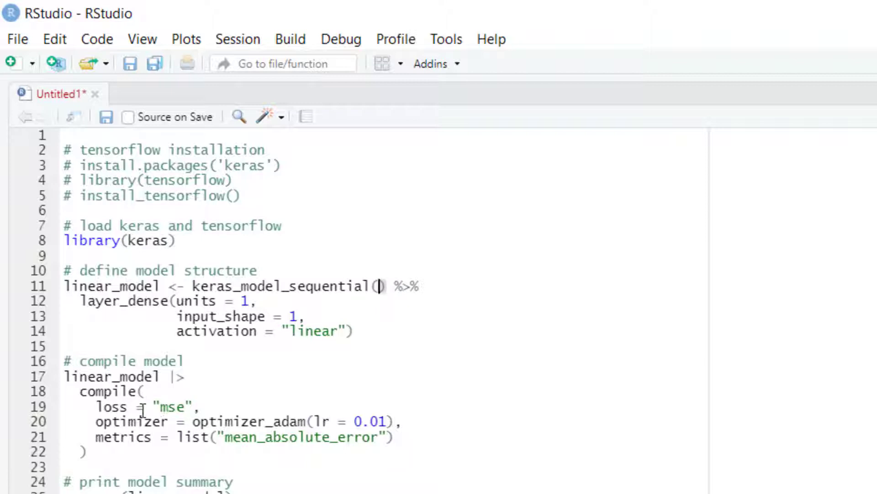
mouse_move(235, 420)
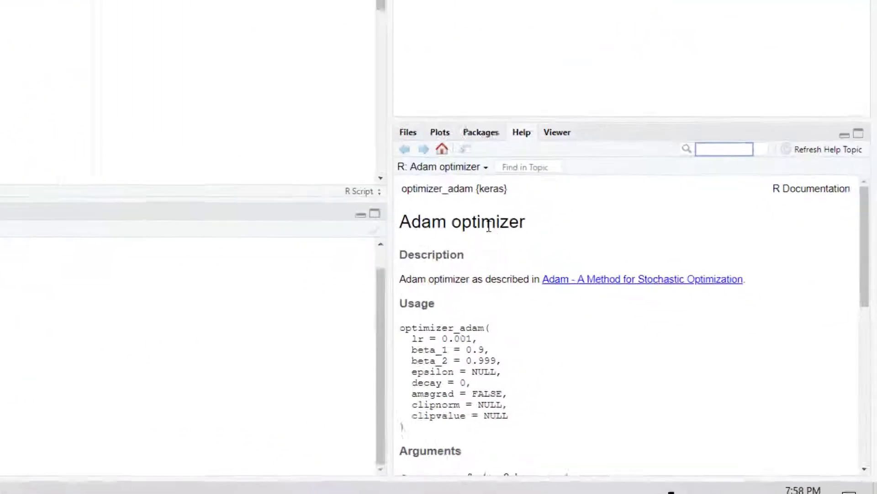
Navigate the keras help to its package index and jump to the optimizer functions under O.
scroll("down", 3)
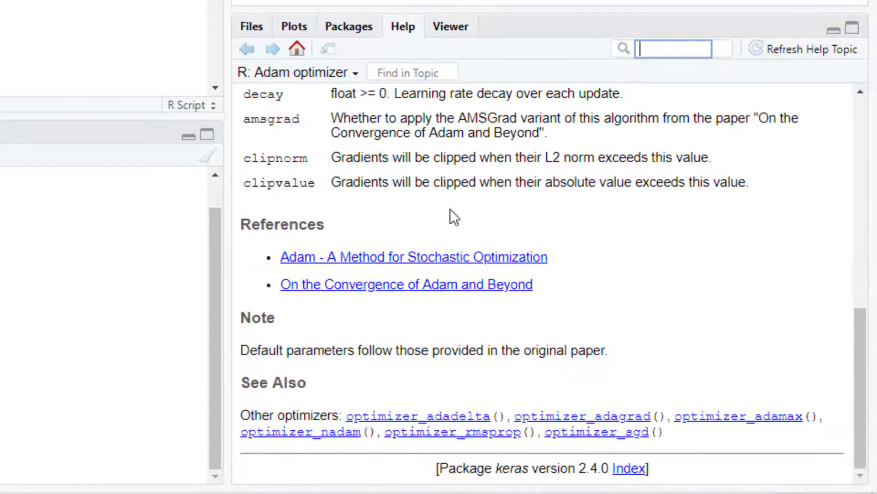
left_click(628, 468)
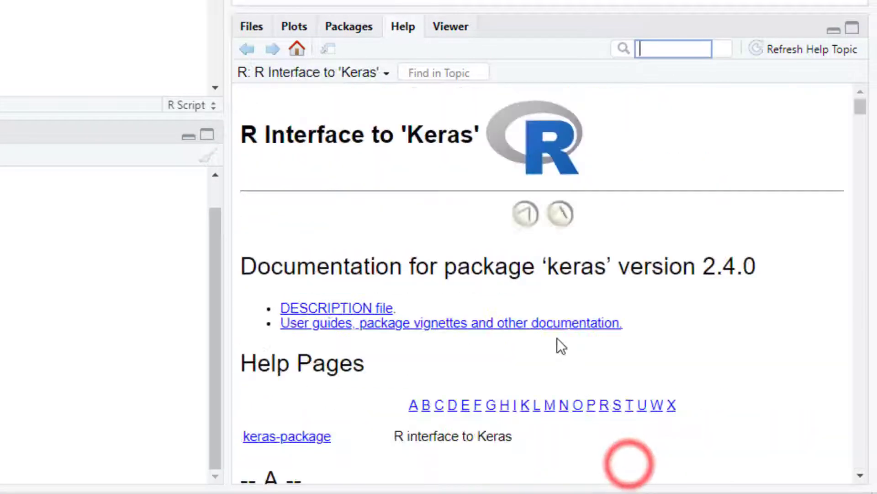
left_click(577, 405)
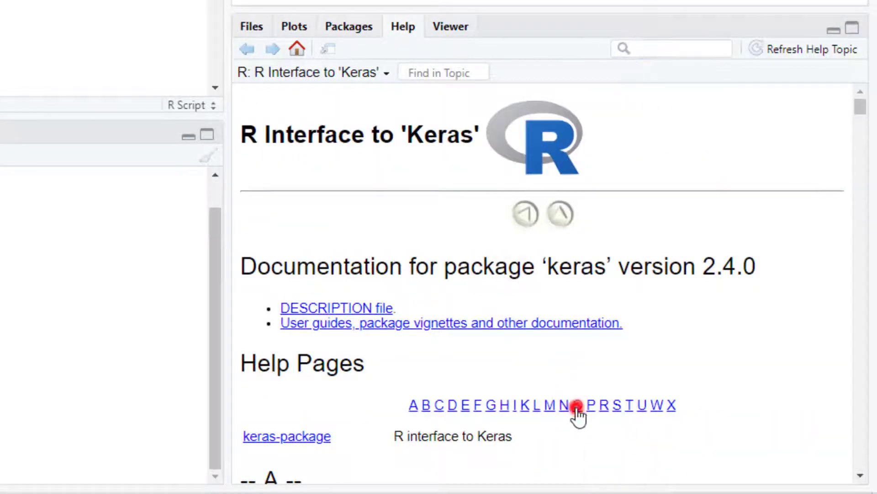
left_click(577, 404)
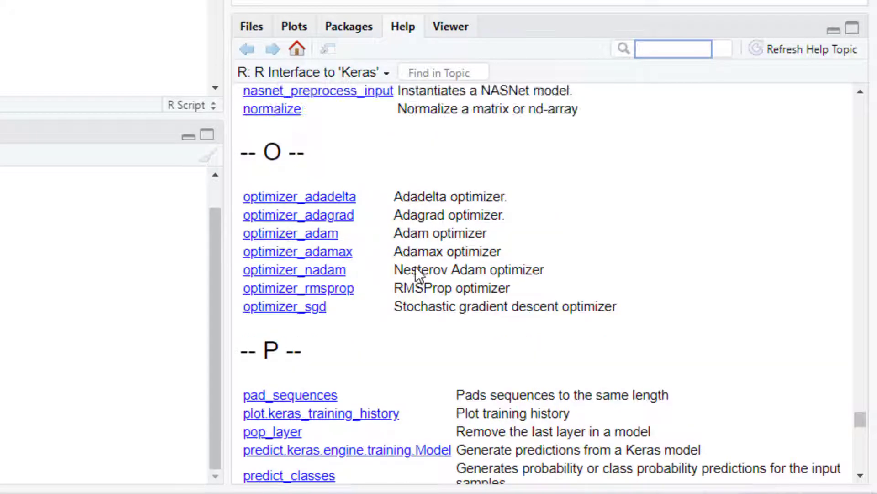
mouse_move(311, 196)
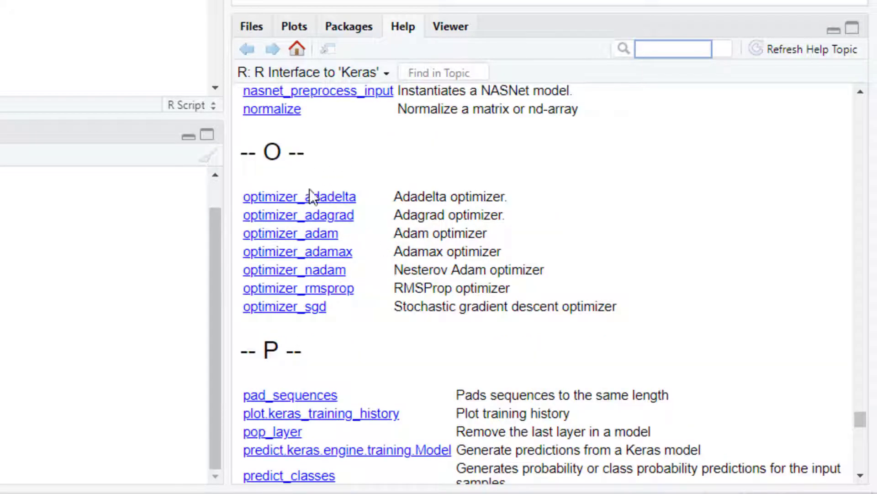
mouse_move(410, 215)
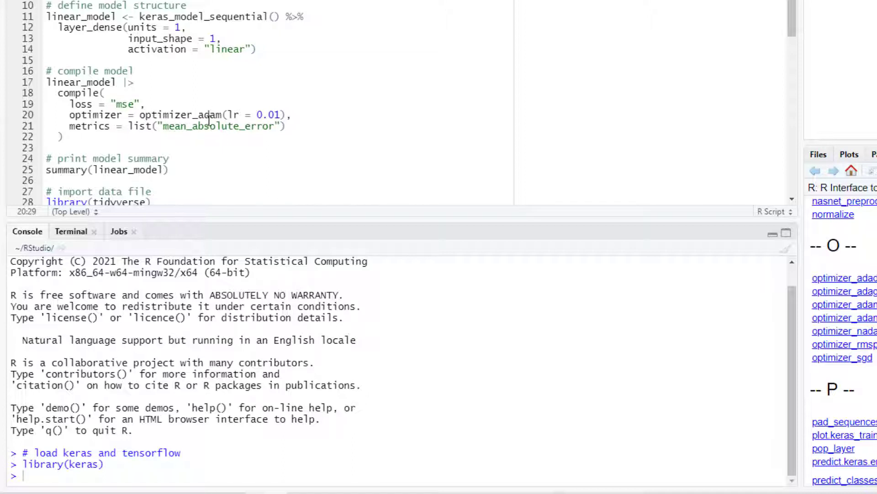
mouse_move(100, 94)
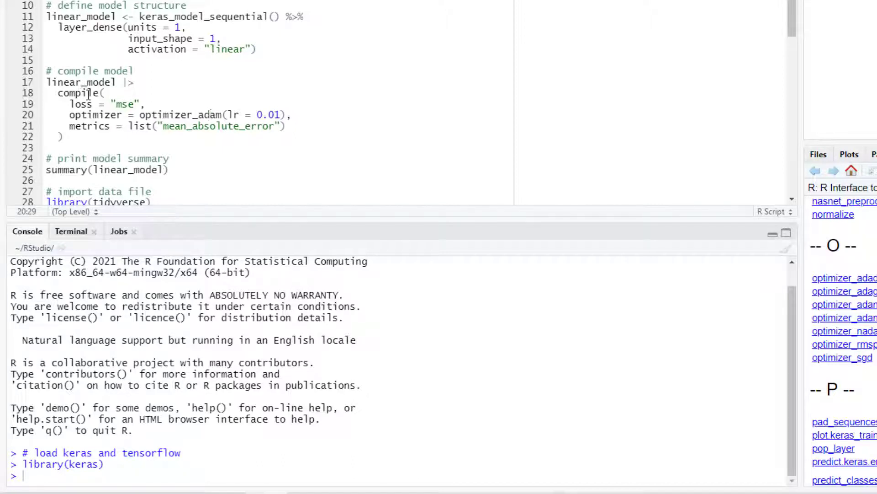
mouse_move(80, 93)
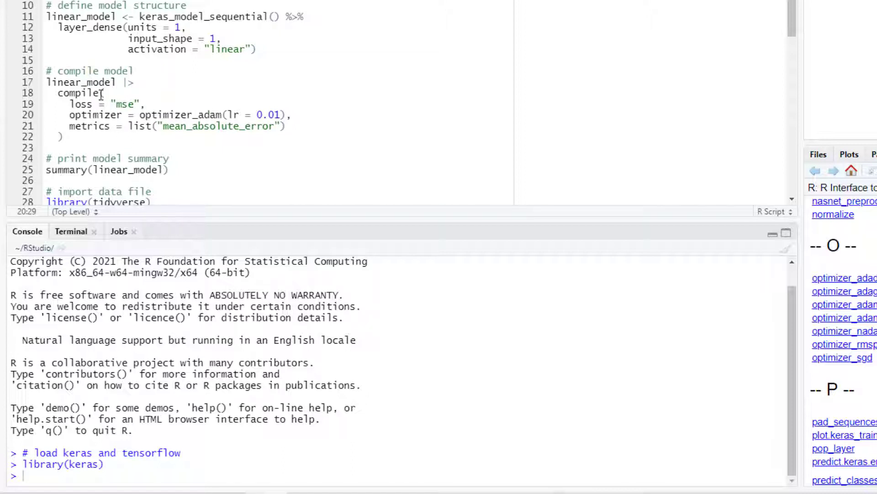
Run the compile and summary code, printing one dense layer with 2 trainable parameters.
left_click(87, 17)
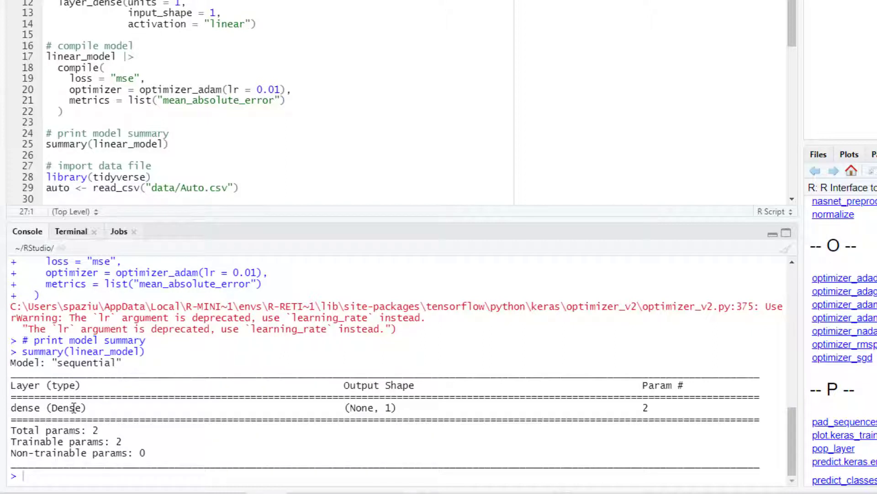
mouse_move(243, 411)
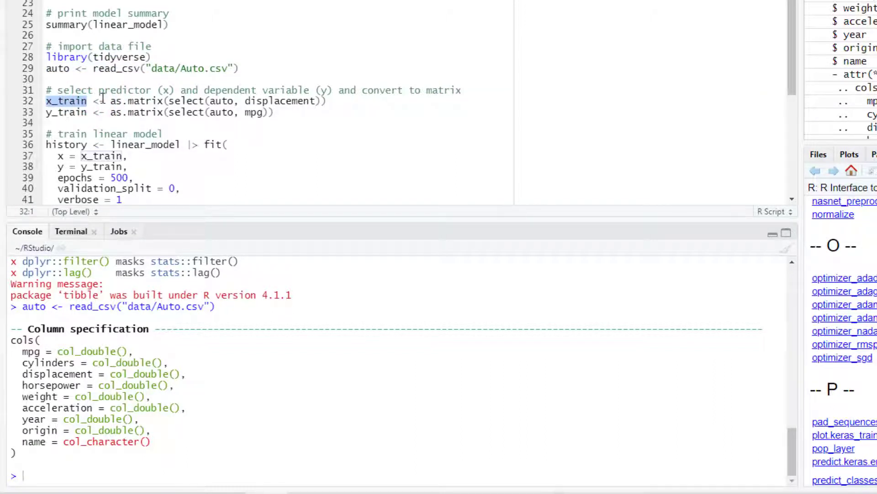
Highlight x_train and the displacement column to explain the training predictor matrix.
double_click(283, 100)
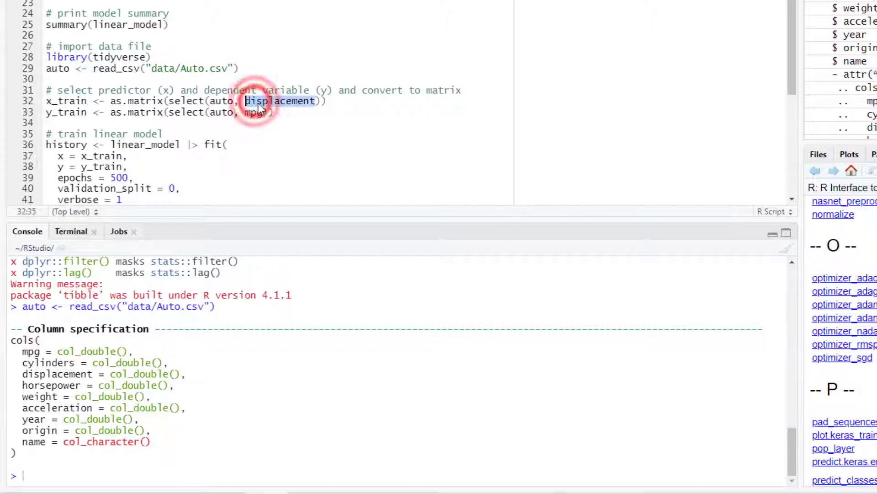
double_click(280, 101)
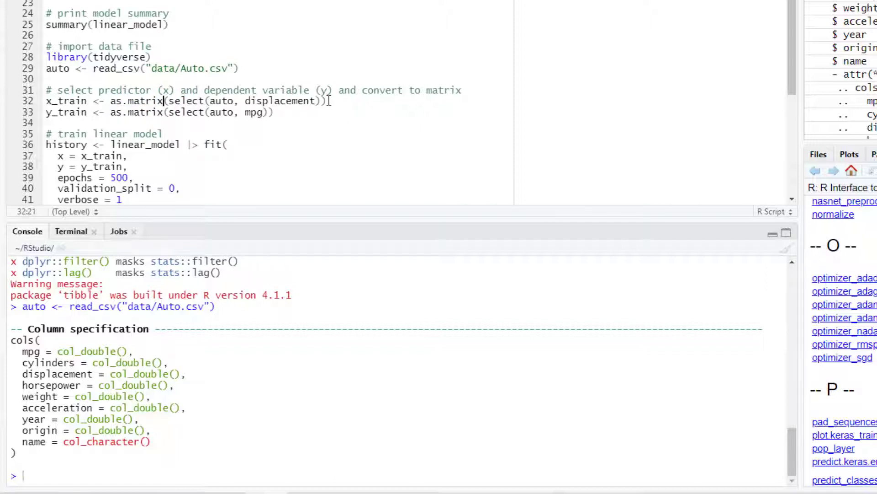
left_click(326, 100)
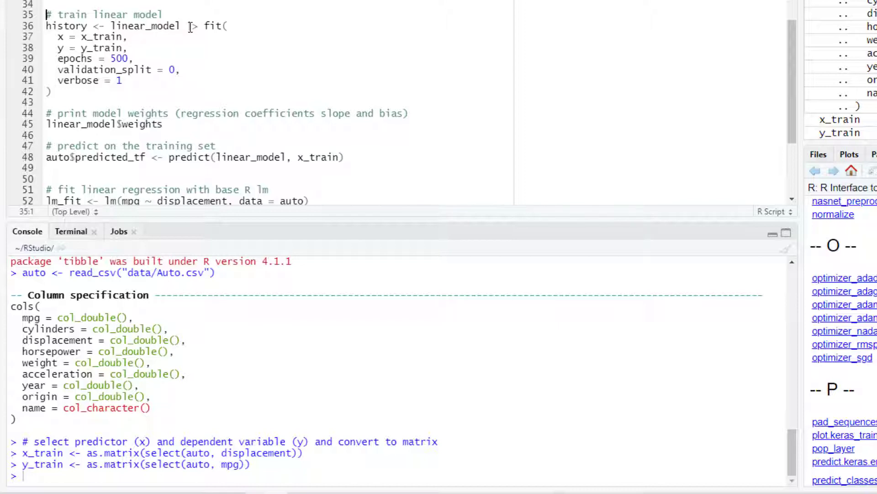
mouse_move(213, 26)
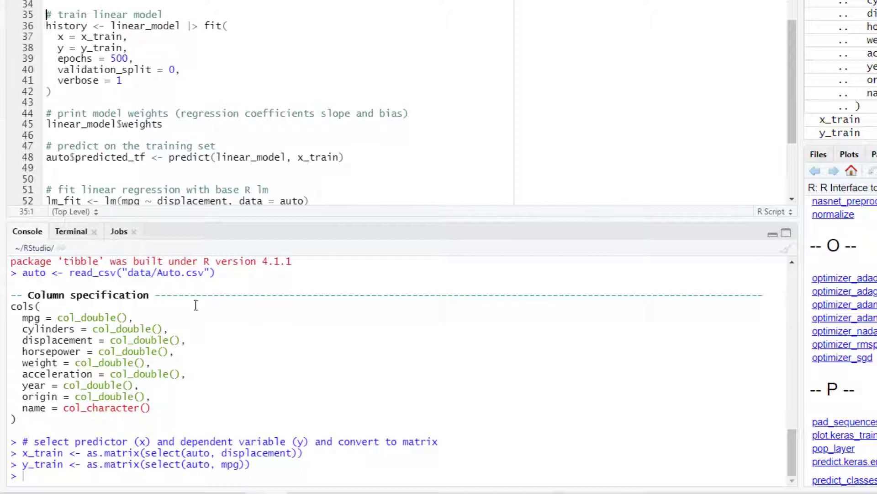
mouse_move(95, 25)
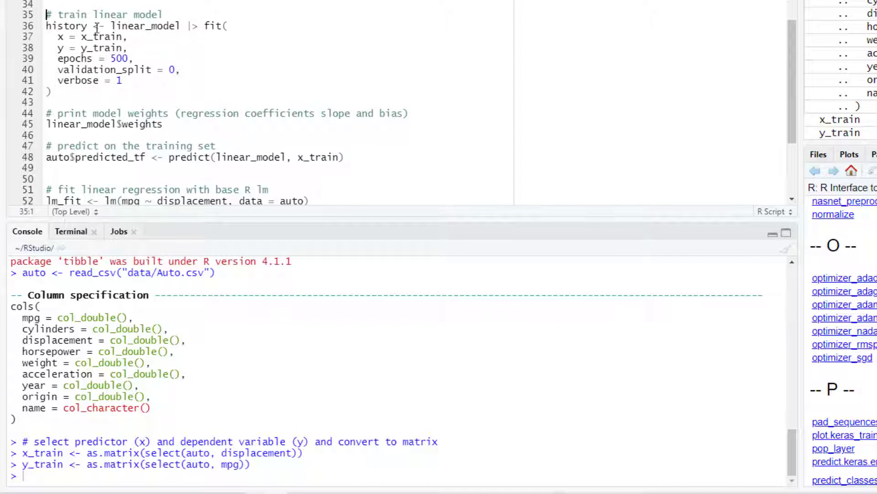
Run the fit() block to train the model for 500 epochs with live loss plots.
left_click(118, 26)
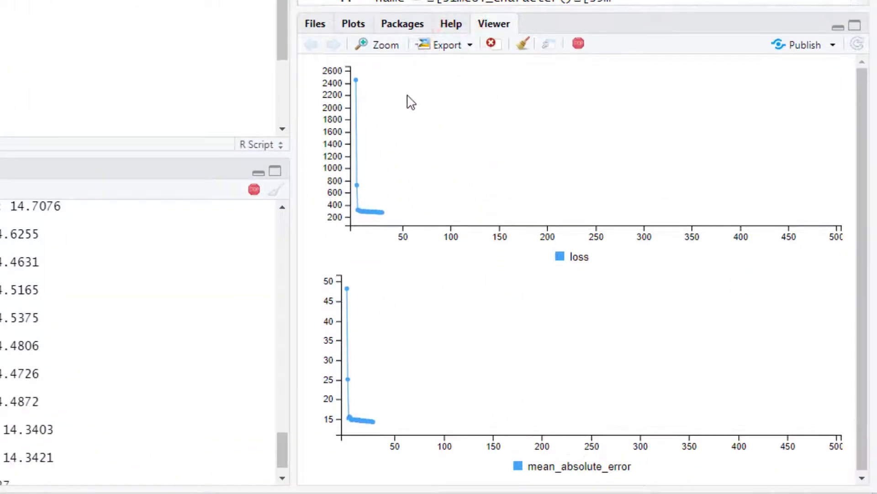
mouse_move(373, 161)
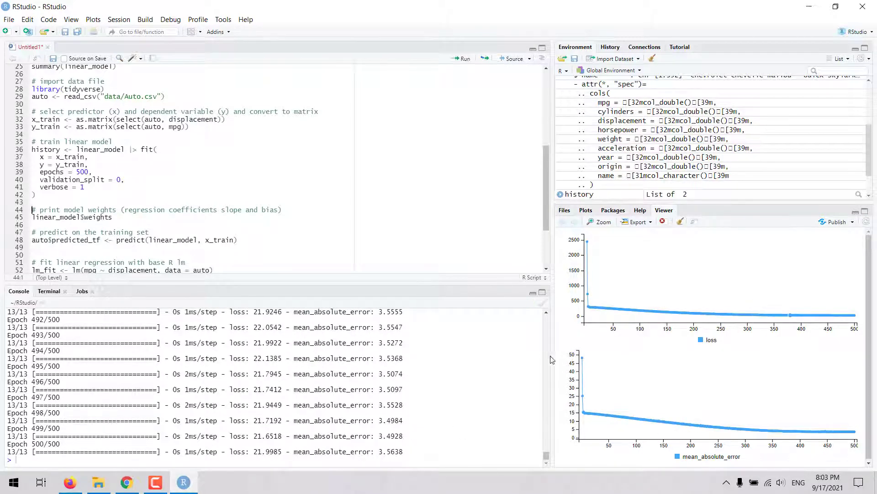
mouse_move(654, 318)
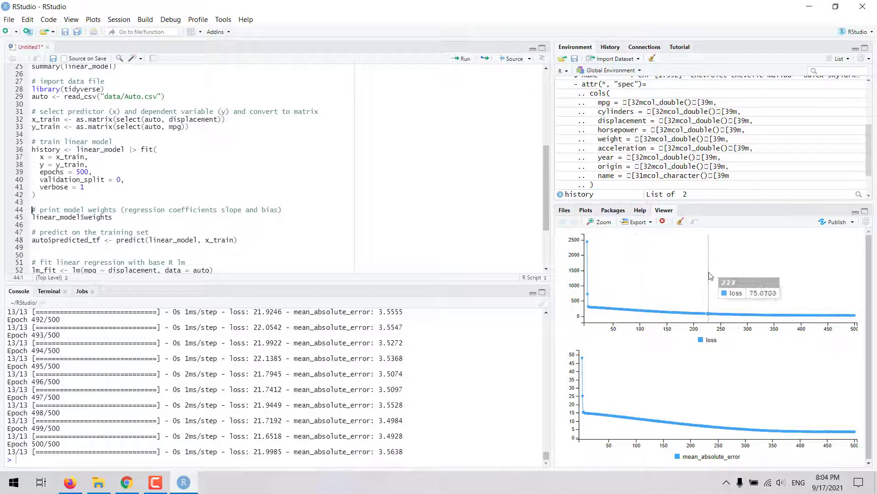
mouse_move(732, 301)
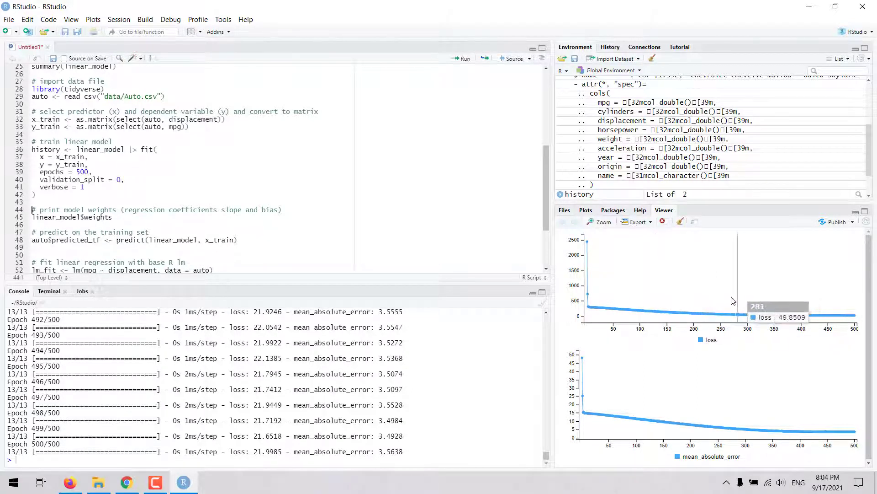
mouse_move(718, 349)
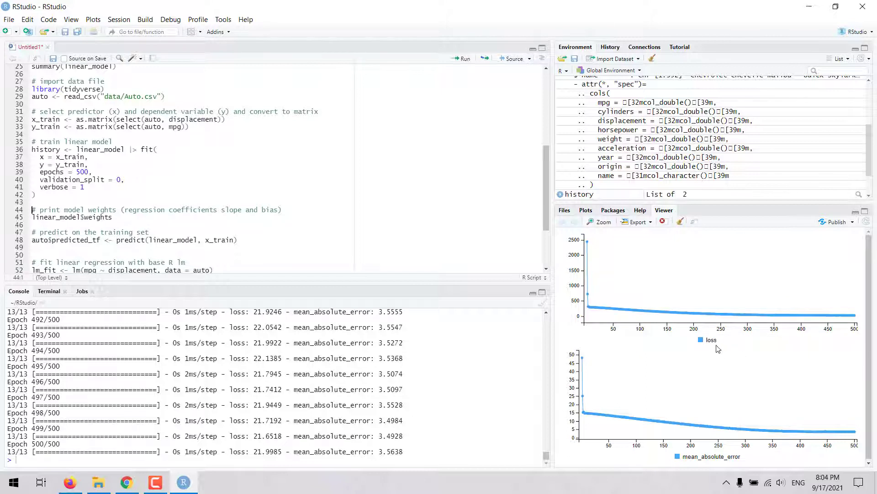
mouse_move(684, 347)
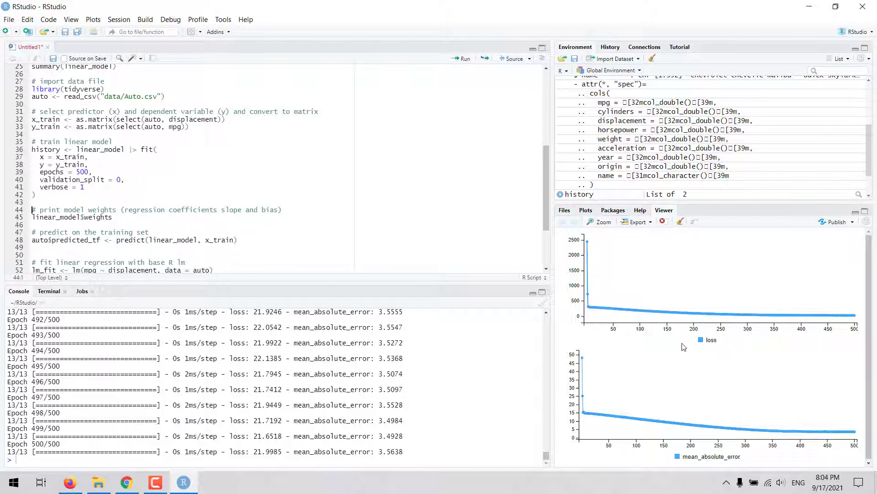
mouse_move(770, 440)
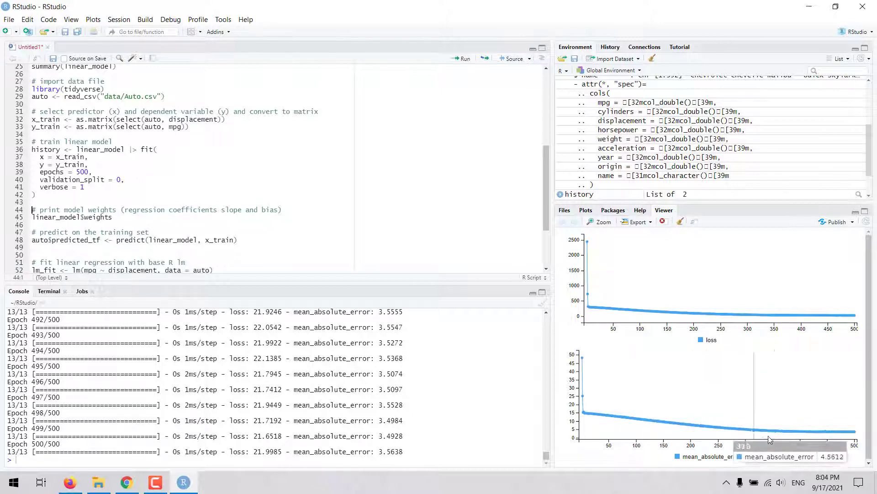
mouse_move(686, 411)
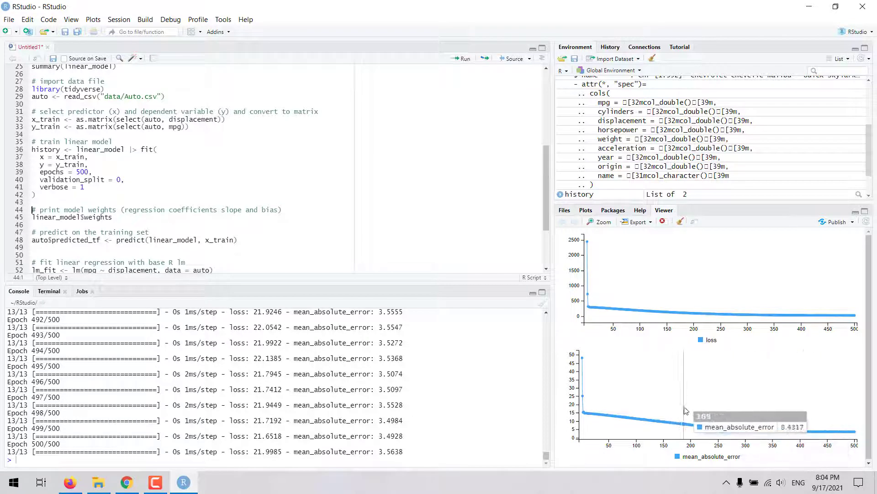
mouse_move(255, 443)
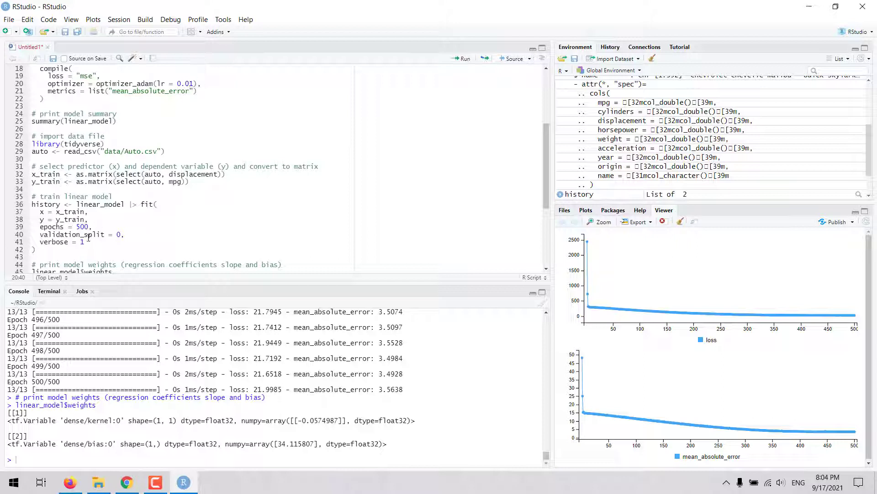
Change verbose to 0 in the fit() call and rerun the training block silently.
left_click(84, 242)
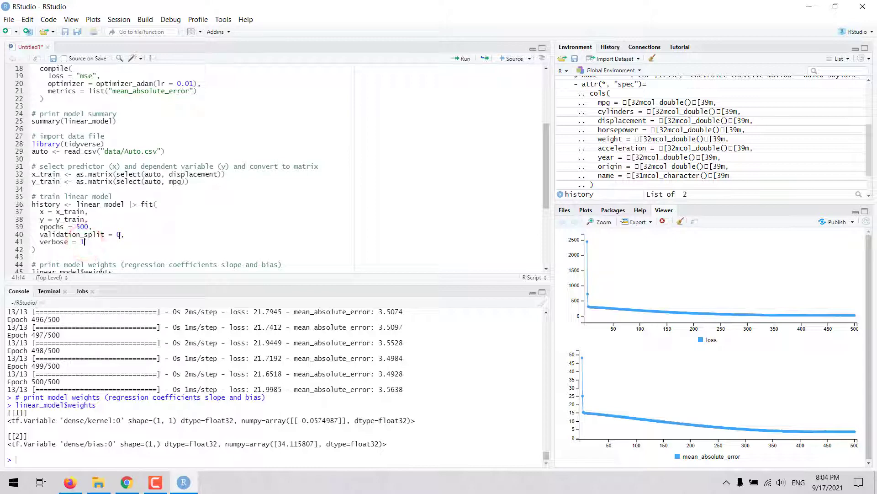
type("0")
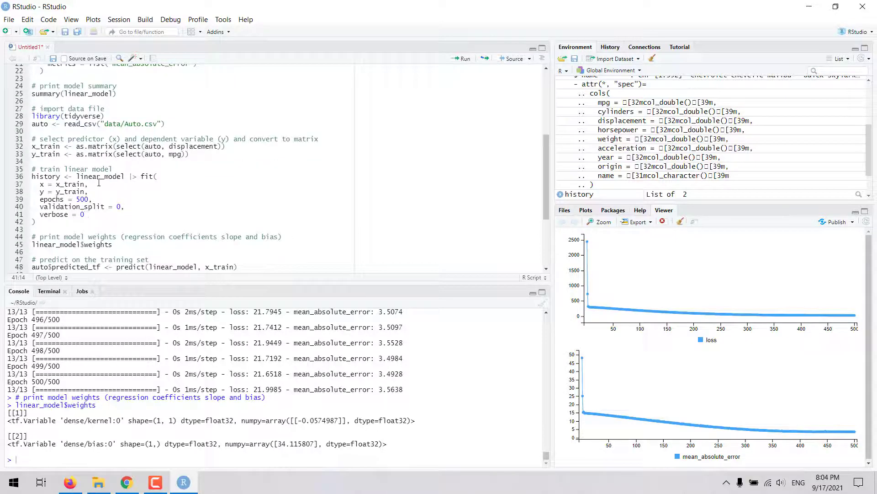
left_click(106, 177)
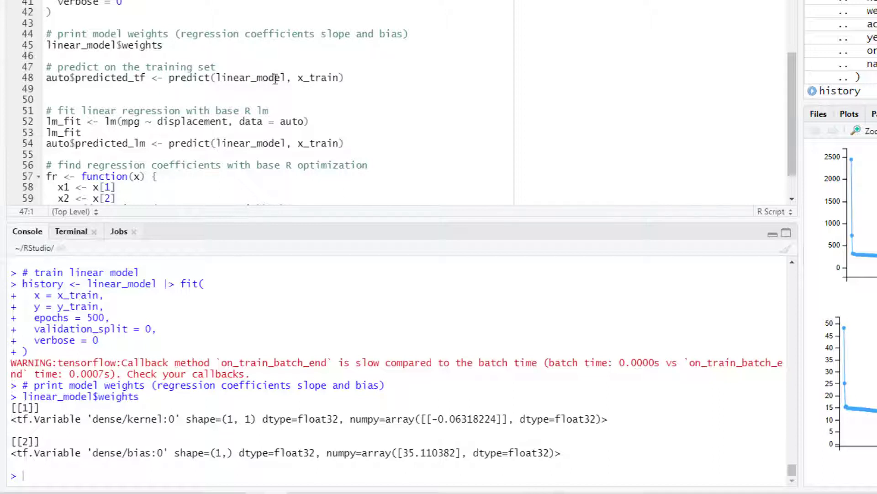
Run predict(linear_model, x_train) to store Keras predictions in auto$predicted_tf.
double_click(190, 76)
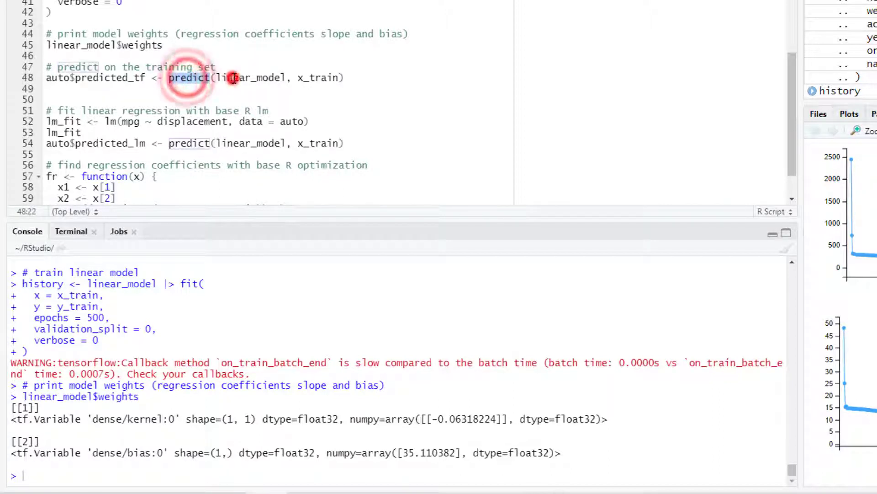
left_click(300, 77)
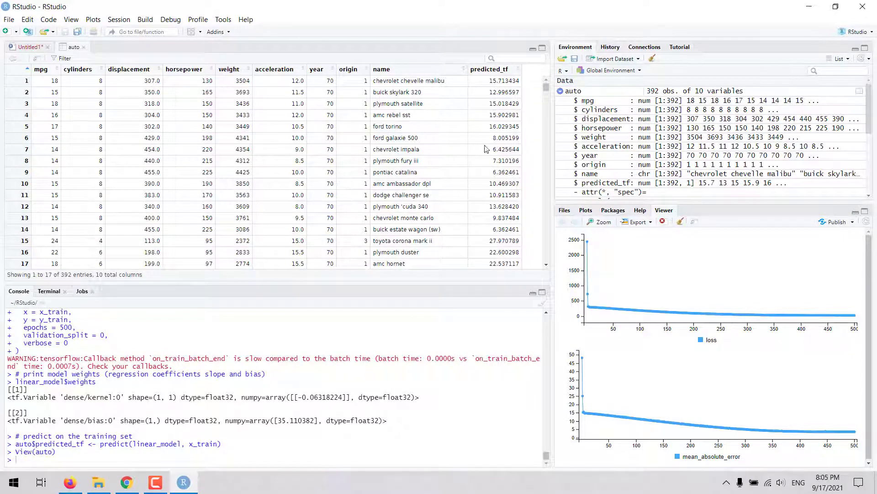
mouse_move(46, 110)
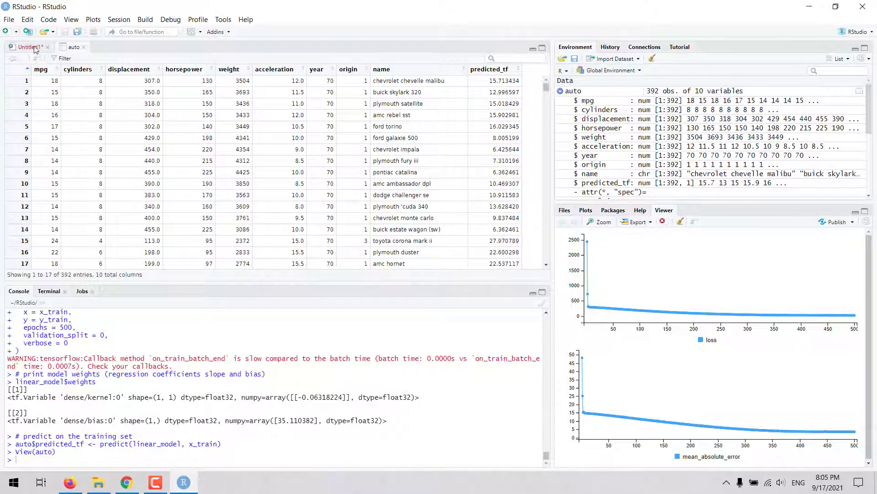
Compare the lm coefficients (35.12064, -0.06005) with the Keras bias and slope weights.
left_click(25, 46)
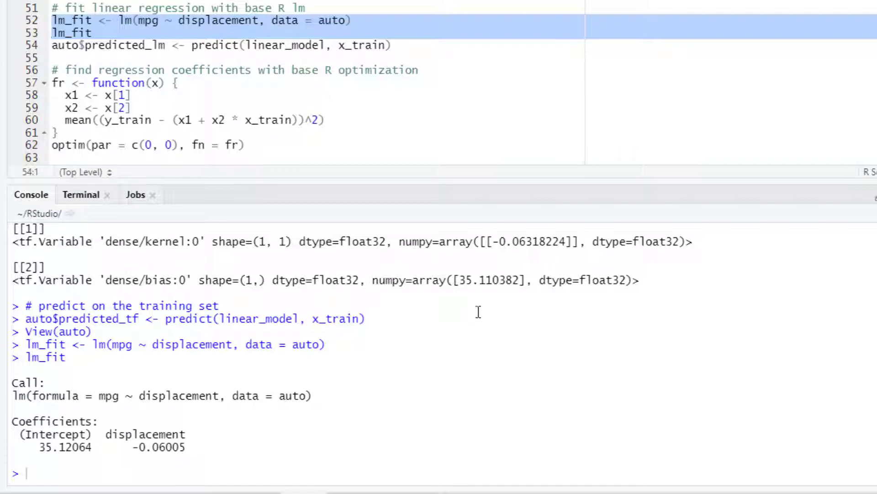
double_click(469, 279)
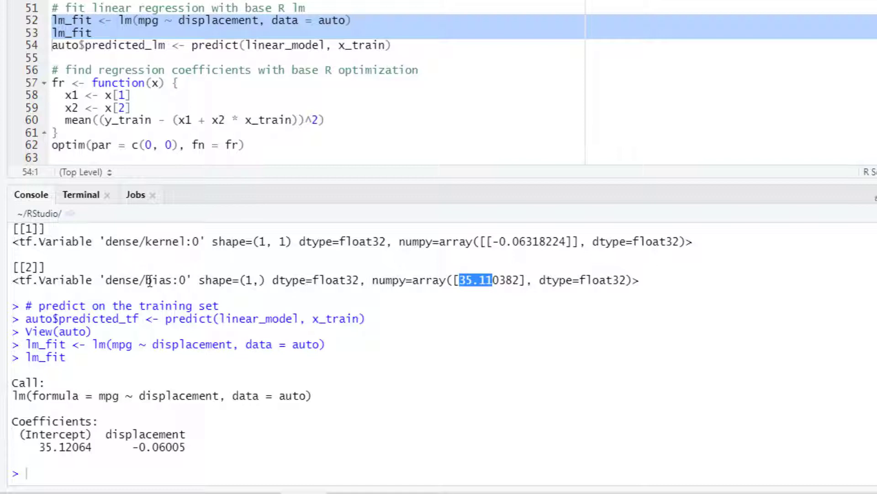
double_click(45, 435)
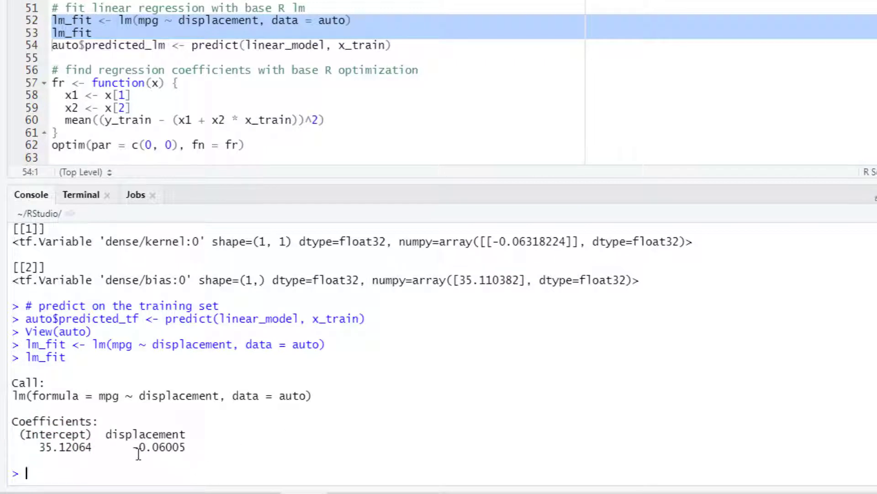
double_click(158, 447)
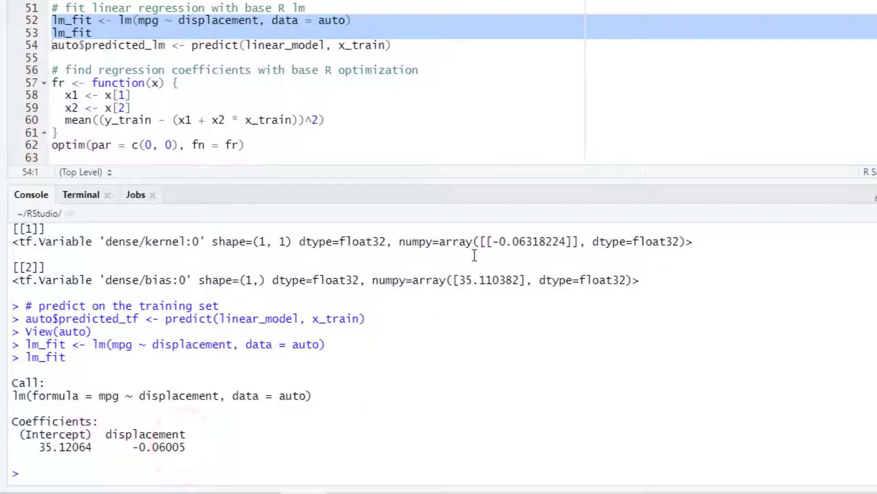
double_click(509, 242)
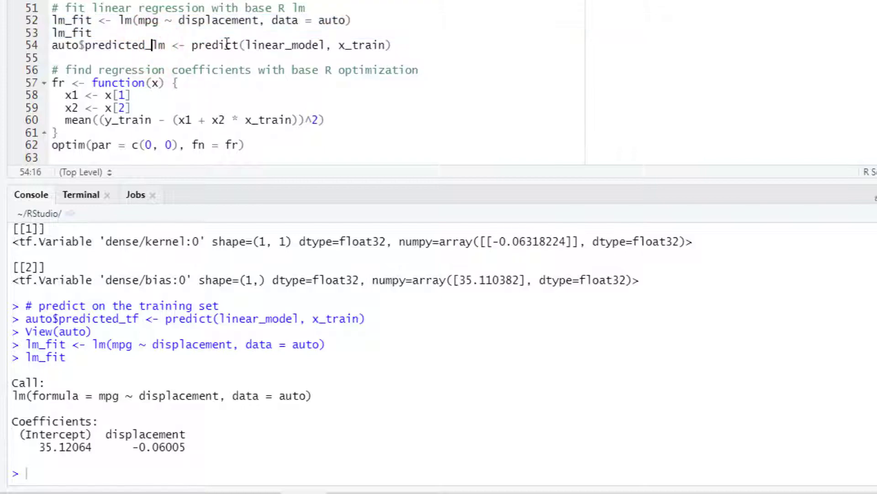
Run the predicted_lm line and check the new column matches predicted_tf in the auto view.
left_click(122, 45)
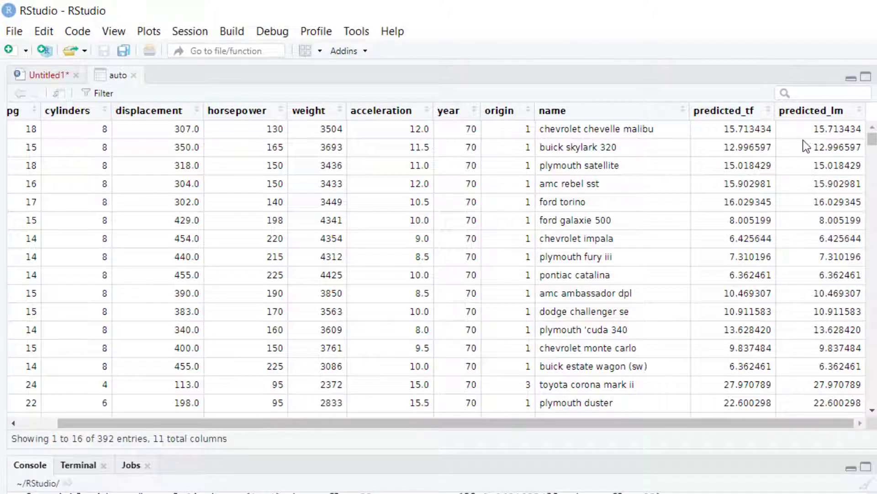
mouse_move(788, 180)
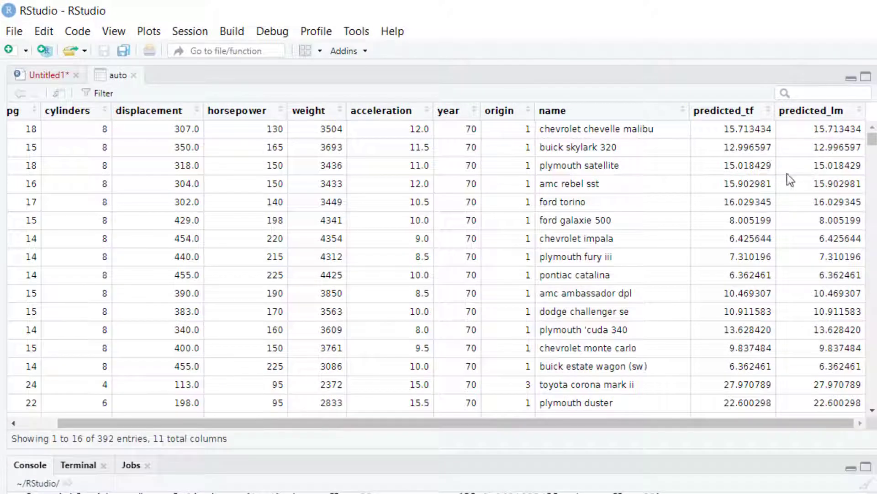
mouse_move(118, 133)
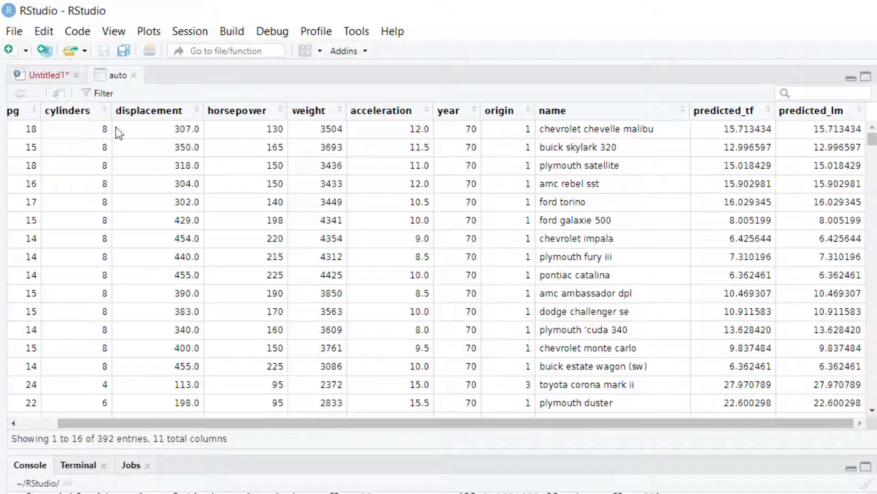
left_click(42, 74)
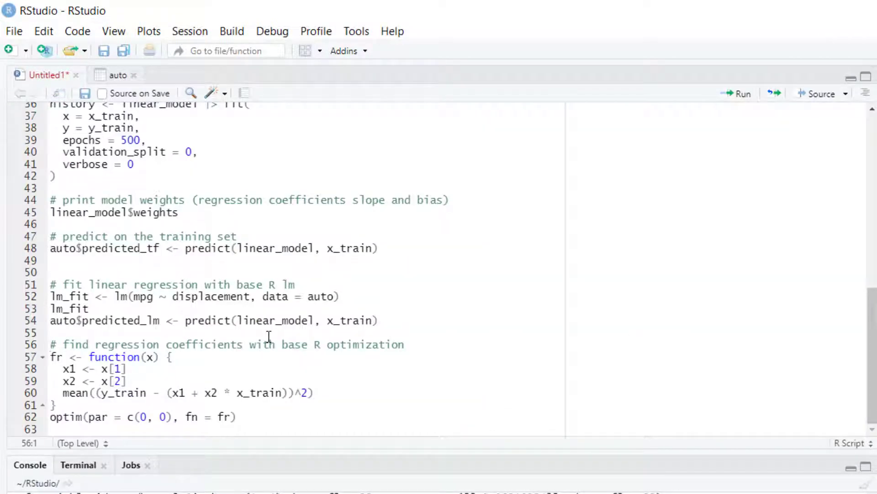
mouse_move(238, 341)
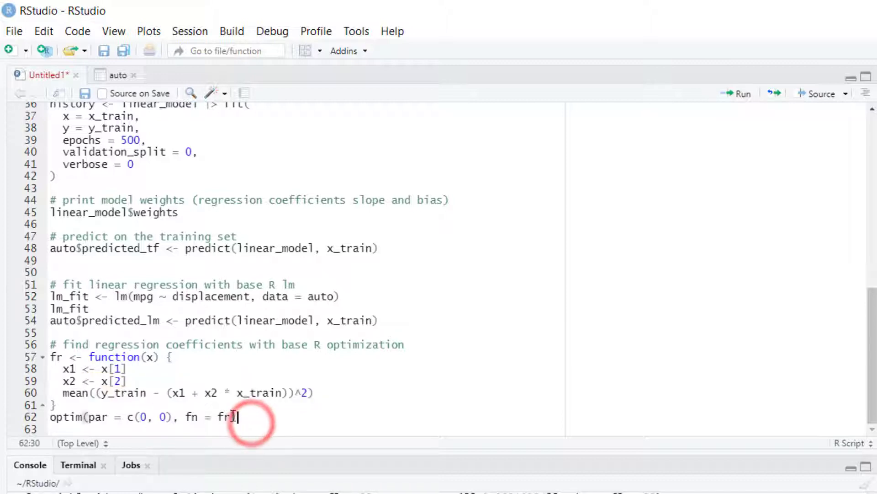
Close the optim(par = c(0, 0), fn = fr) call and highlight the y_train term in fr's error formula.
type(")")
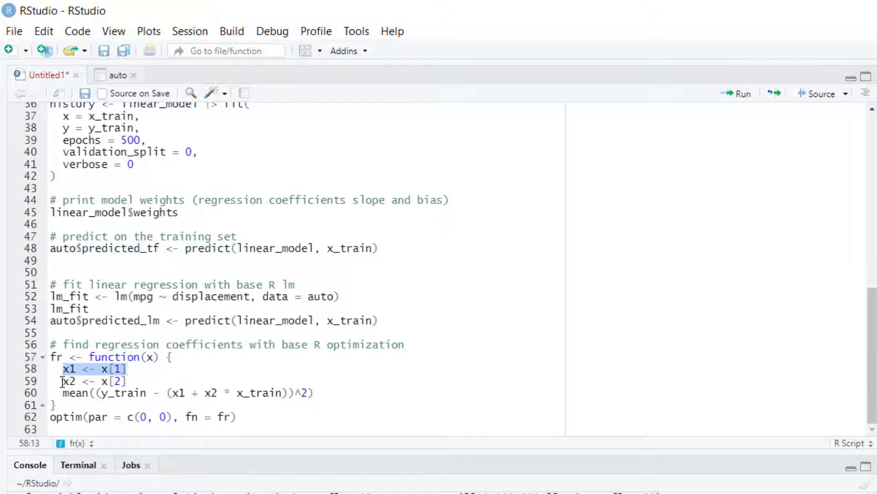
left_click(64, 381)
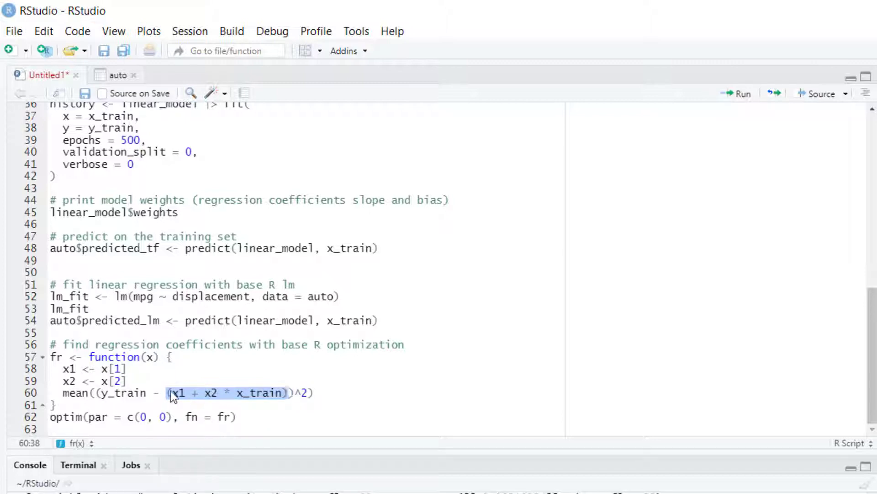
left_click(100, 392)
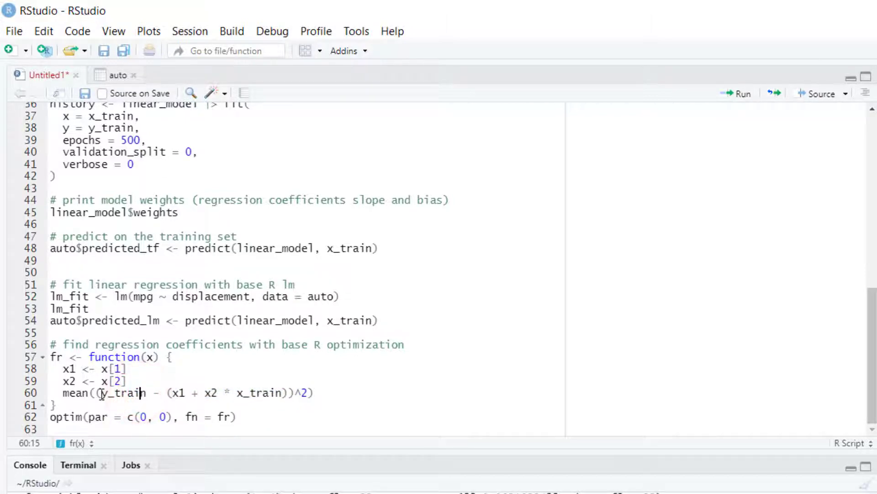
left_click_drag(99, 392, 295, 392)
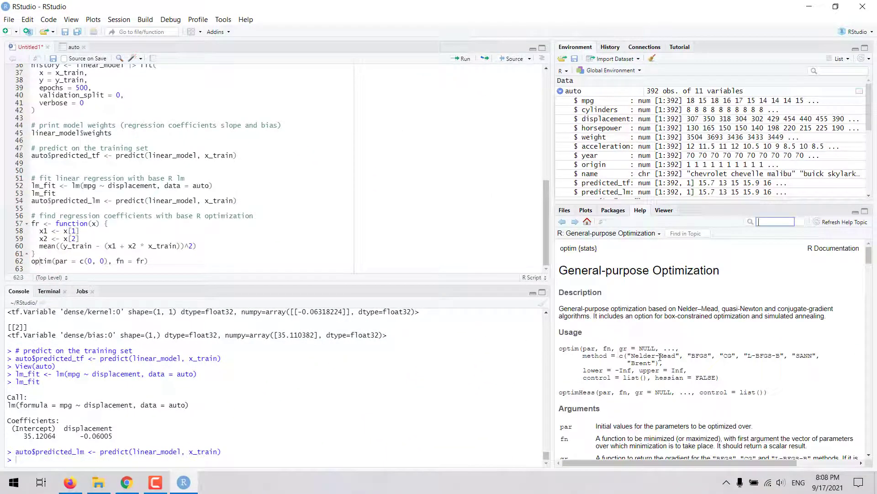
Scroll through the optim help's Arguments and Details, then select the optim call back in the script.
scroll("down", 3)
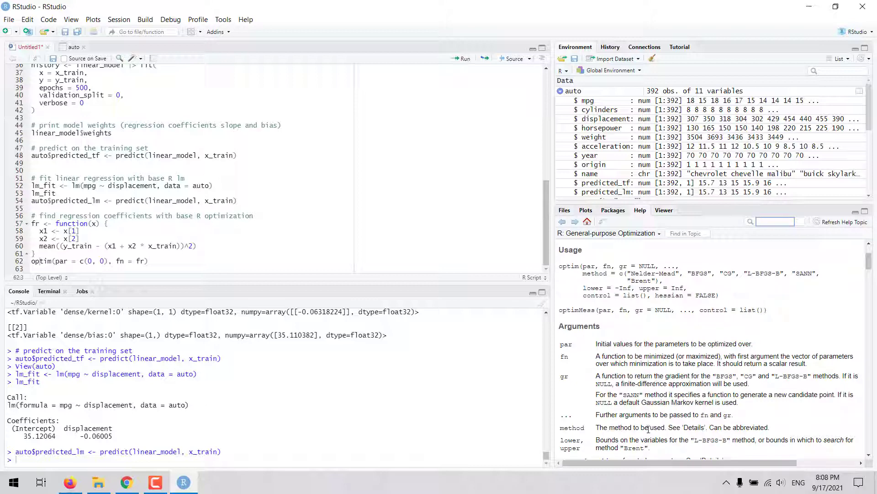
scroll("down", 3)
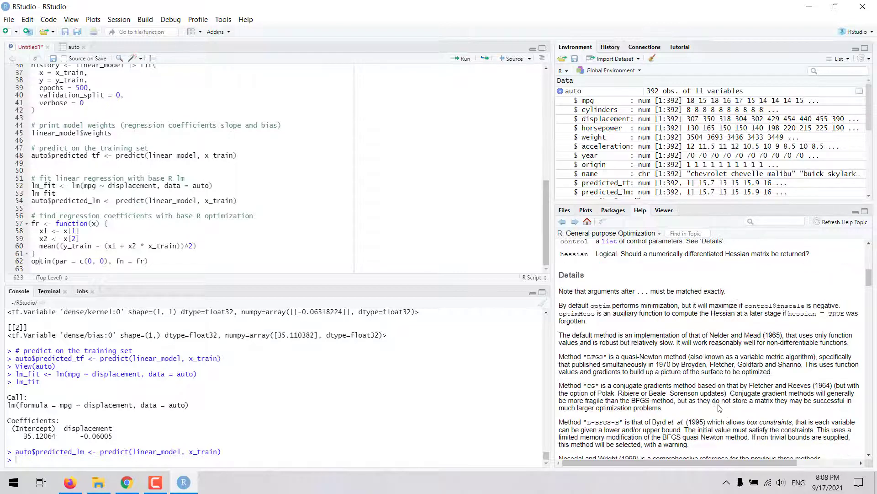
mouse_move(610, 358)
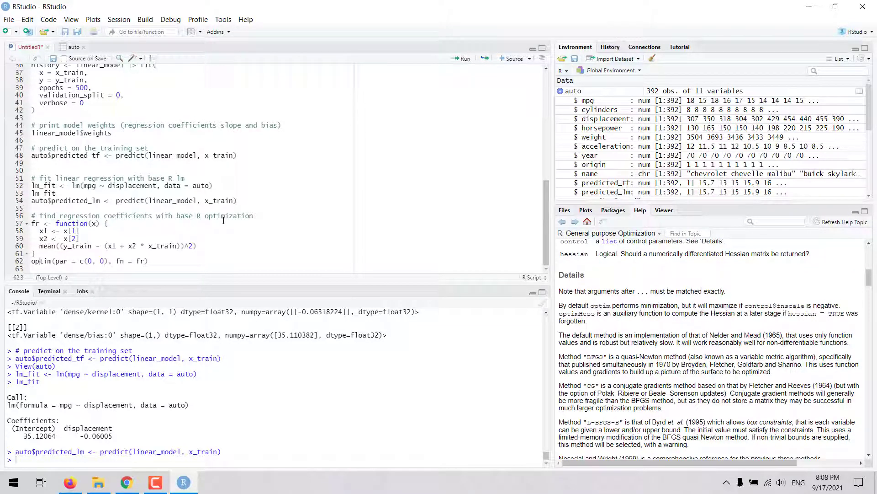
left_click(60, 223)
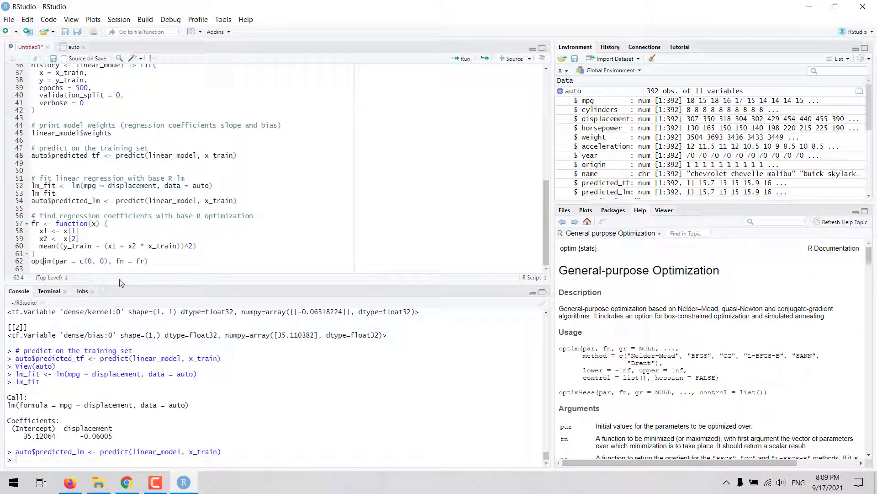
left_click_drag(53, 260, 114, 261)
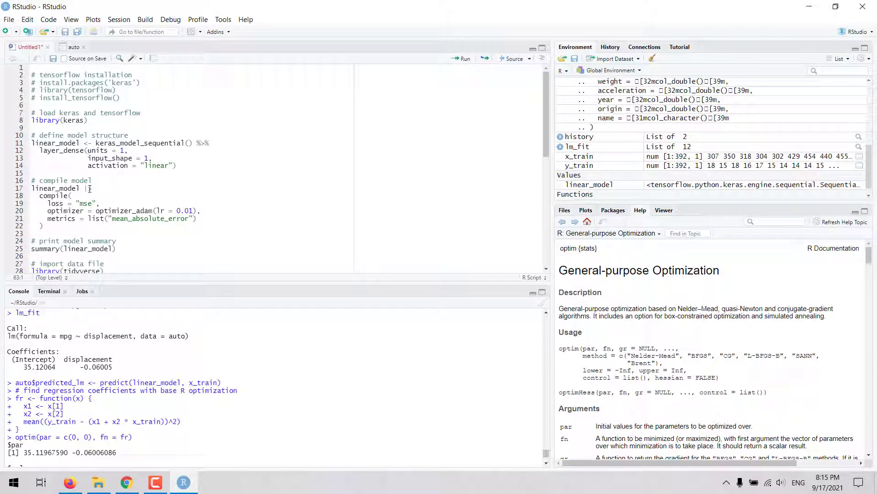
Scroll the script after optim returns par 35.11967590 and -0.06006086.
scroll("down", 3)
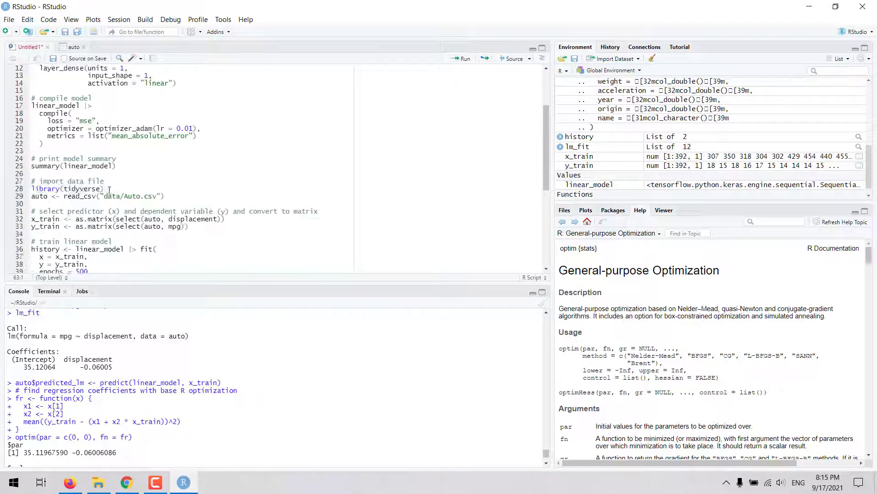